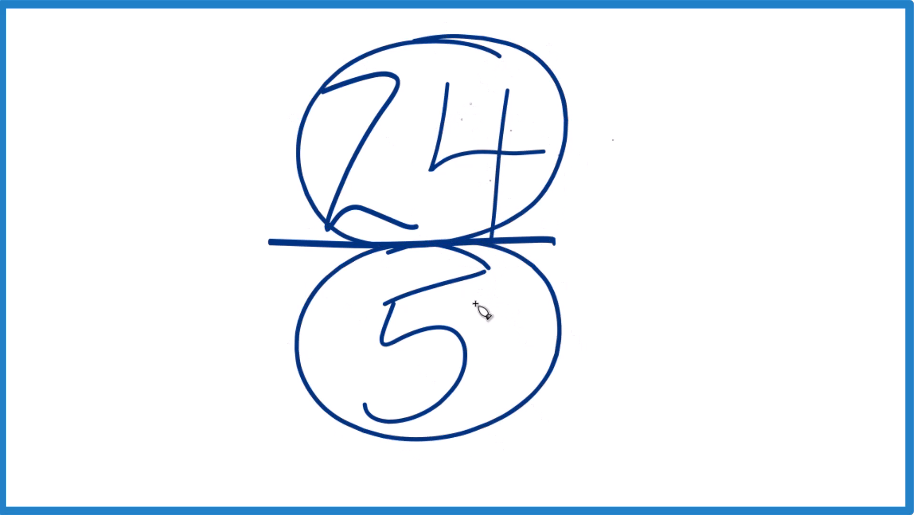
mouse_move(519, 270)
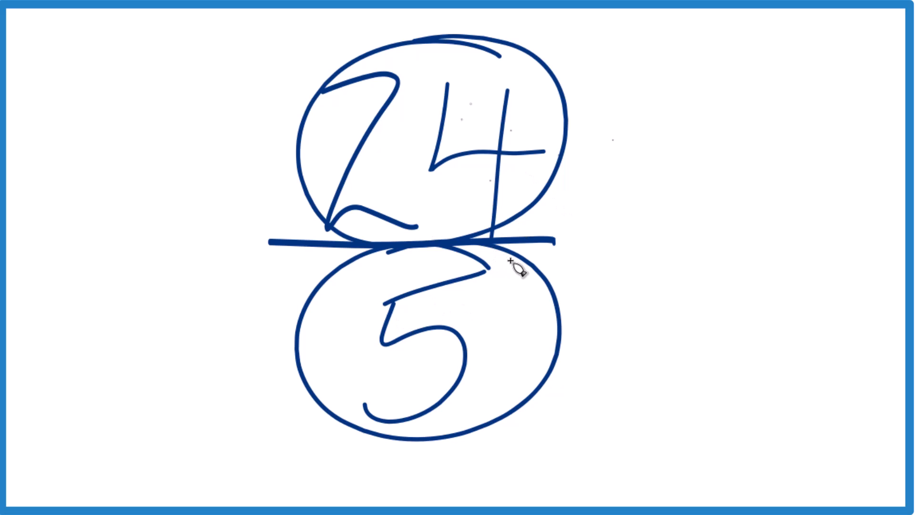